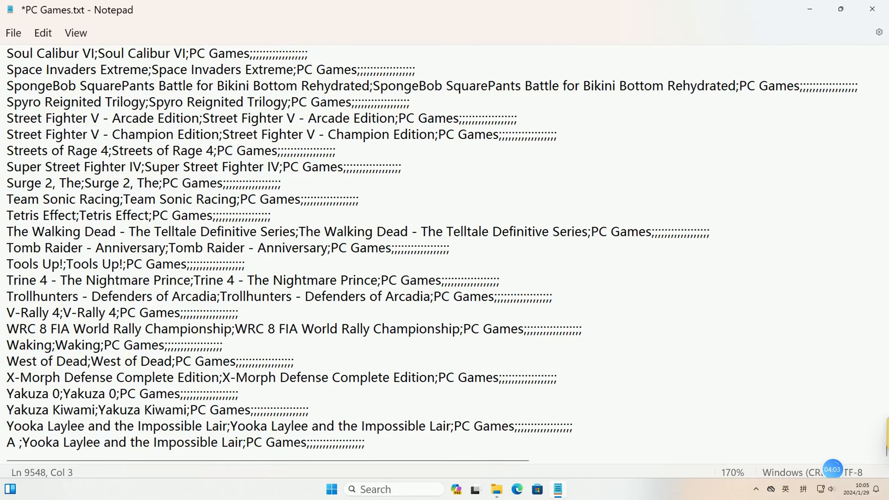
# - Type 'Hat in' to rename the copied entry to A Hat in Time
pyautogui.write('Hat')
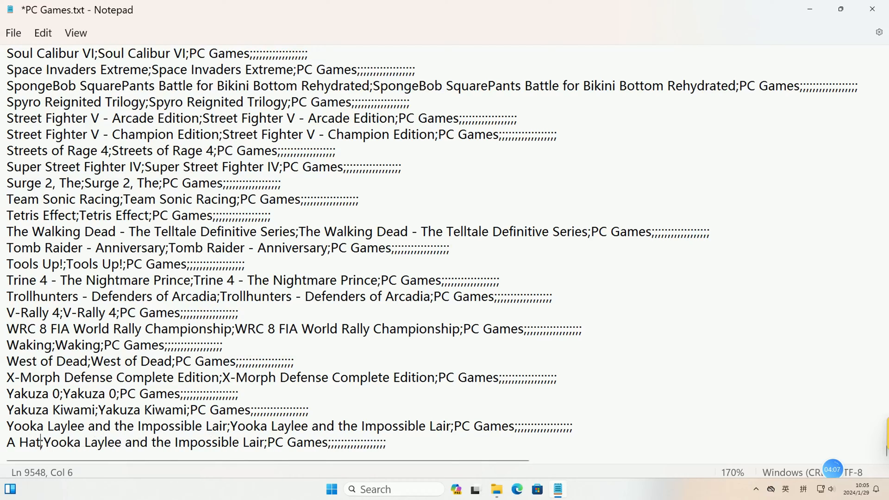
pyautogui.write('in Time')
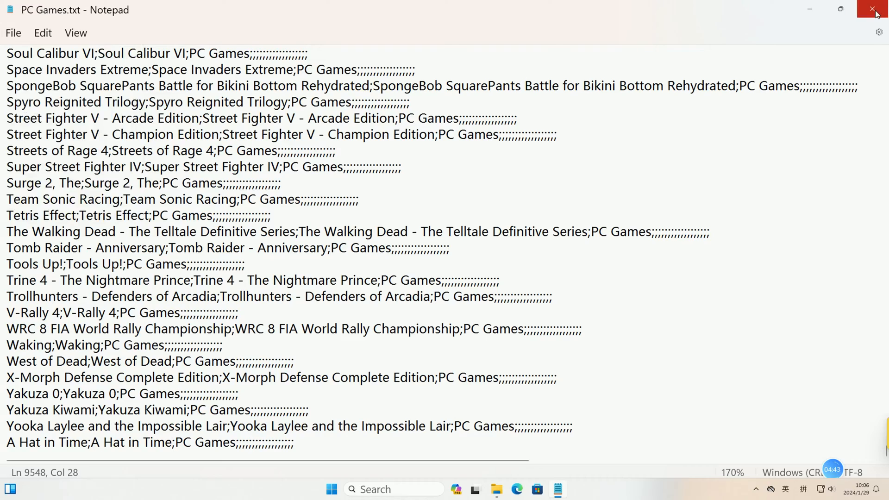
pyautogui.click(874, 10)
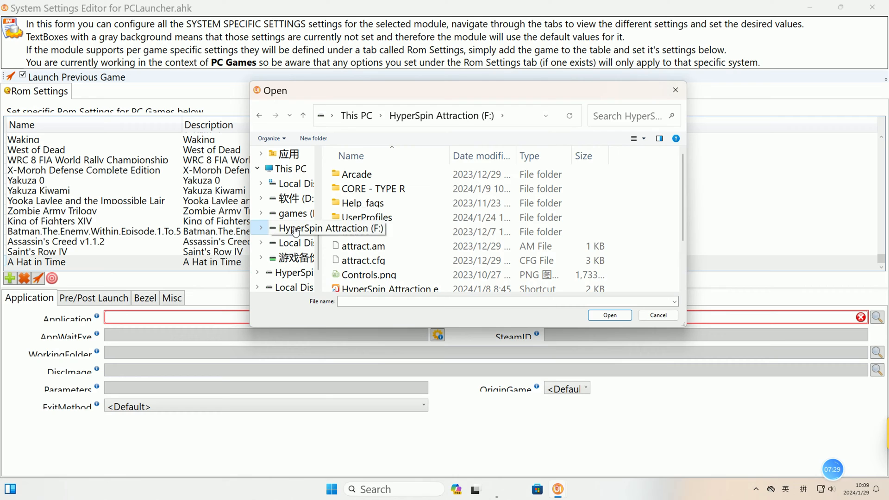
# - Open the HyperSpin Attraction (F:) drive in the Open dialog
pyautogui.doubleClick(356, 174)
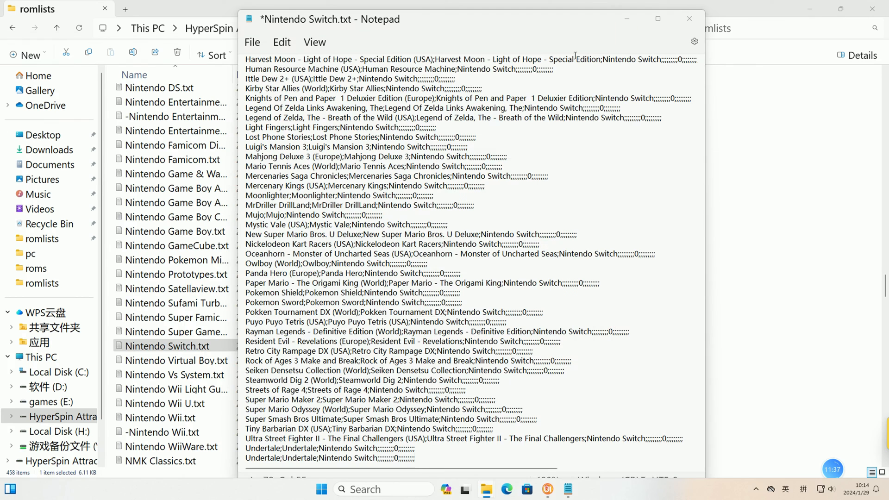
# - Click in Notepad to add the new game's line to Nintendo Switch.txt
pyautogui.click(557, 489)
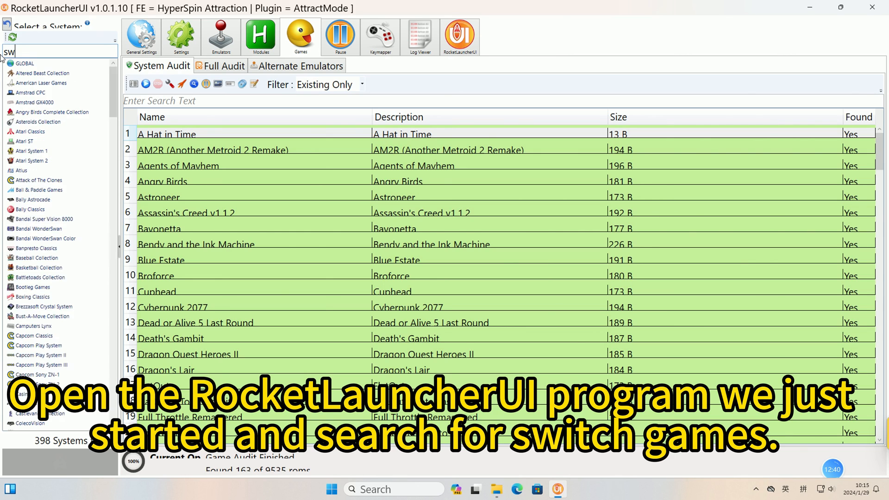